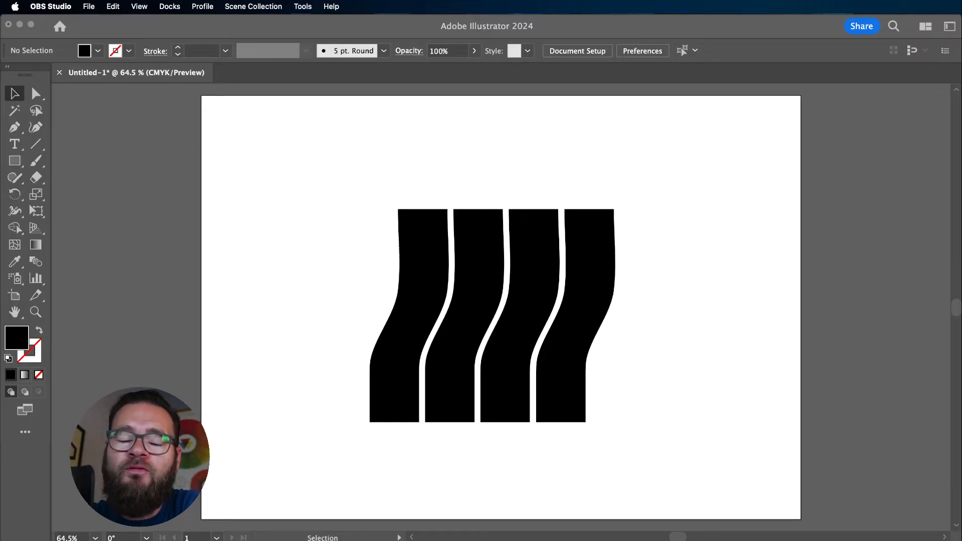
pyautogui.moveTo(481, 200)
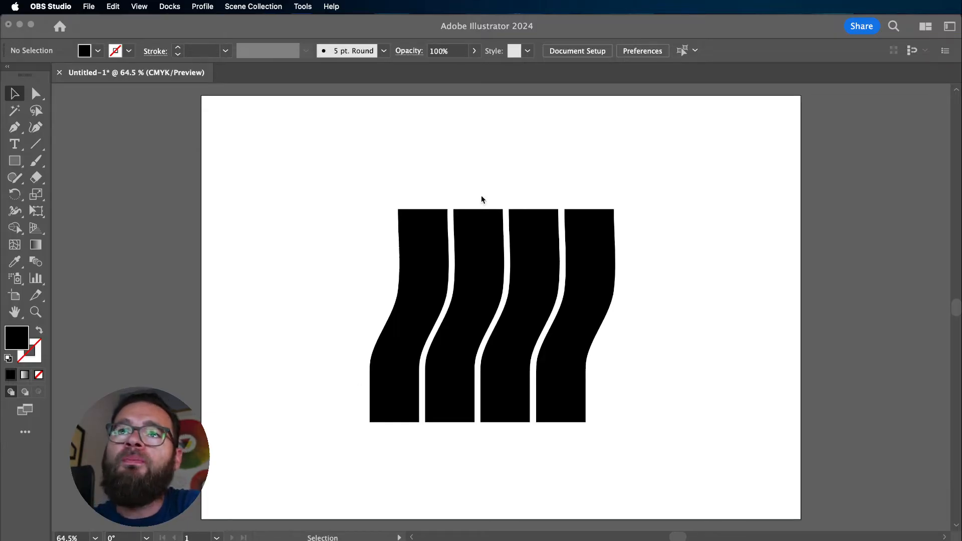
# - Select the group of four wavy black bars in Illustrator for copying
pyautogui.click(502, 316)
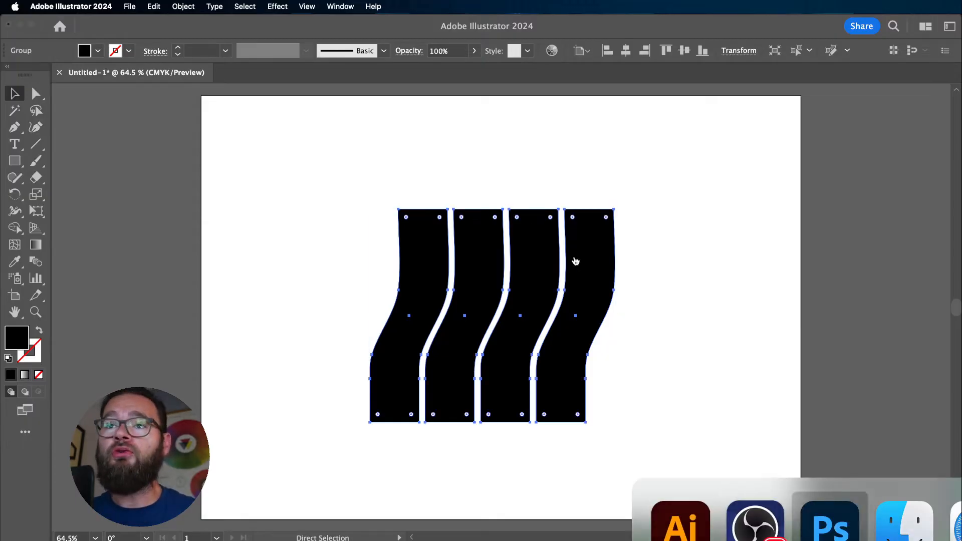
# - Paste the bars into Photoshop as a Smart Object and close Untitled-1 without saving
pyautogui.click(830, 518)
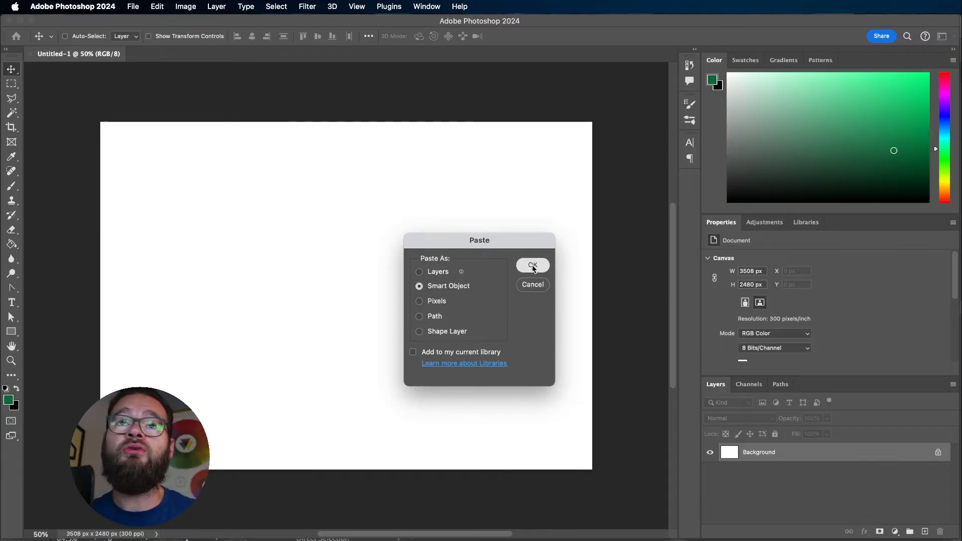
pyautogui.click(532, 265)
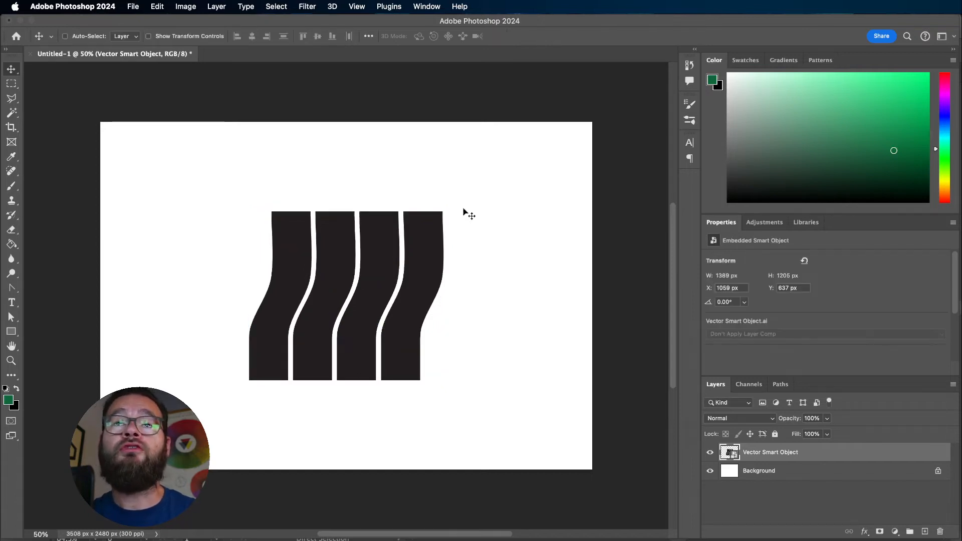
pyautogui.moveTo(412, 259)
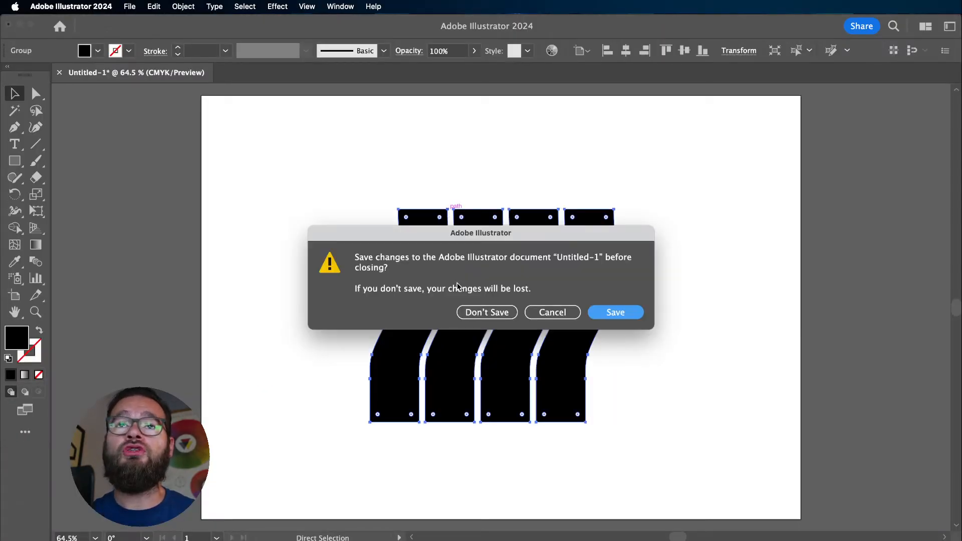
pyautogui.click(486, 311)
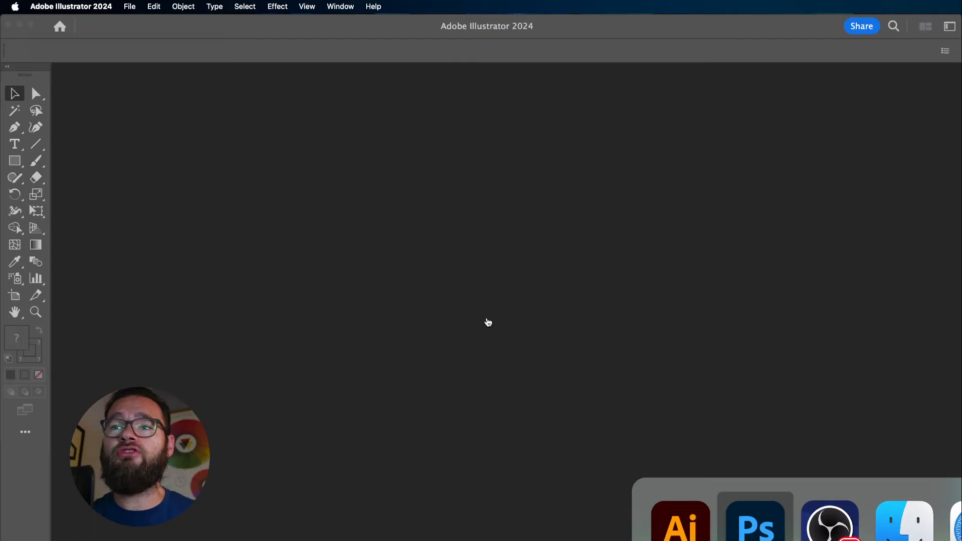
pyautogui.click(754, 521)
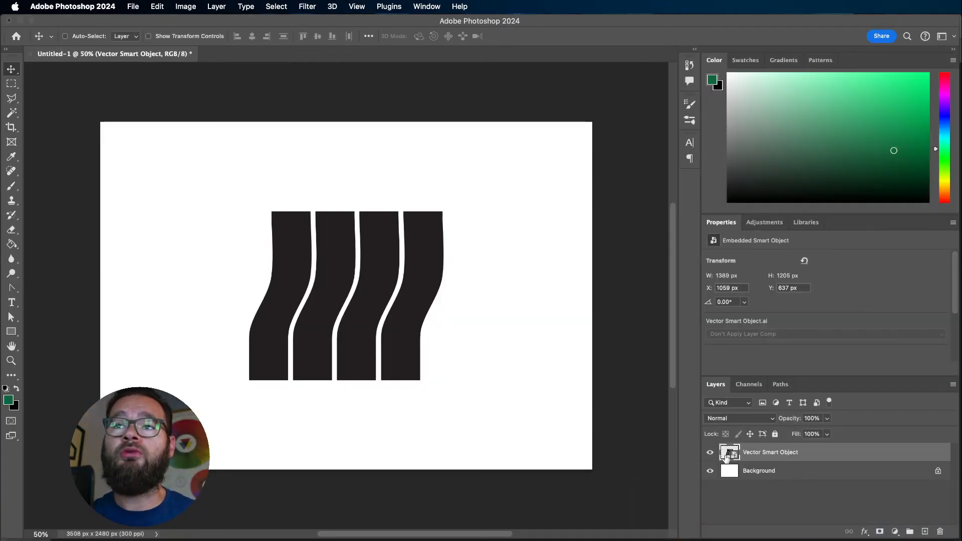
# - Edit the smart object's contents, change the bars' fill to red, and return to Photoshop
pyautogui.doubleClick(730, 452)
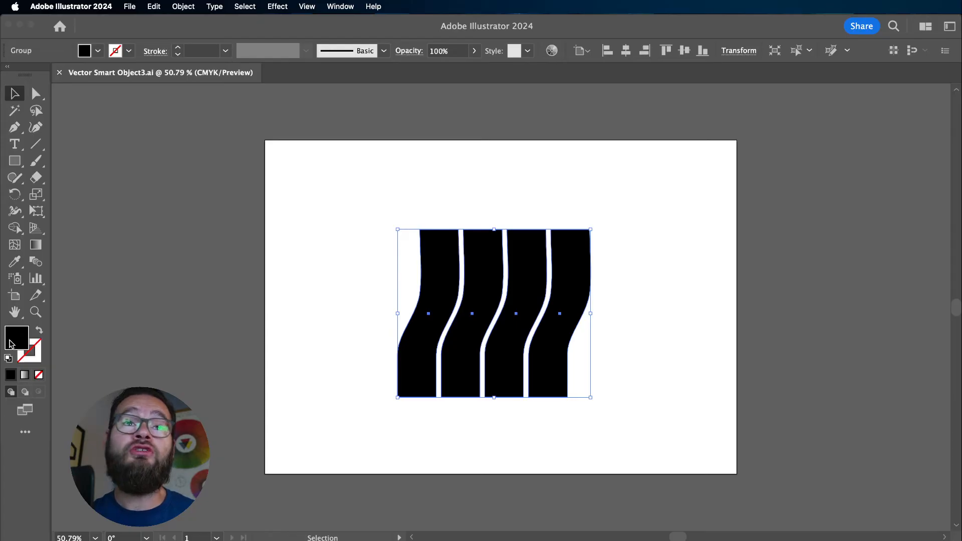
pyautogui.doubleClick(16, 336)
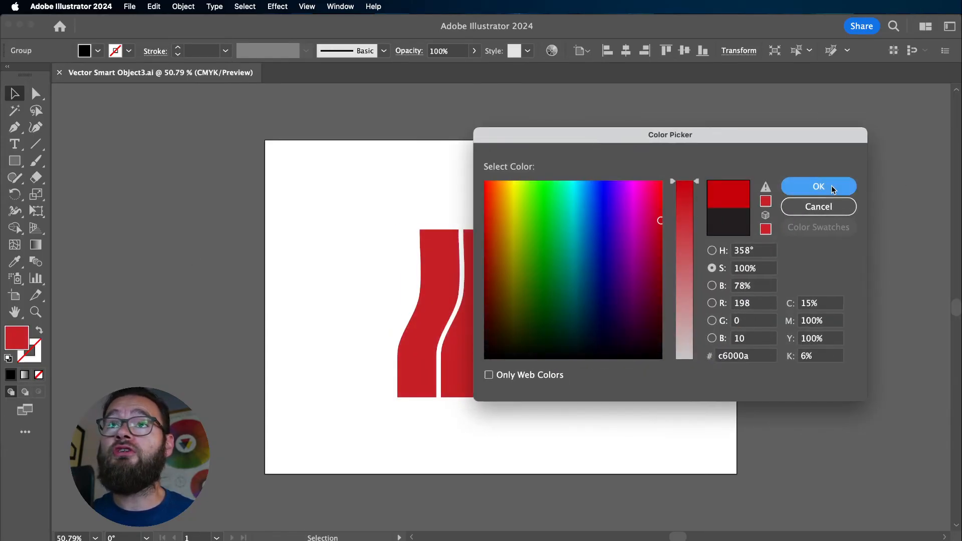
pyautogui.click(818, 186)
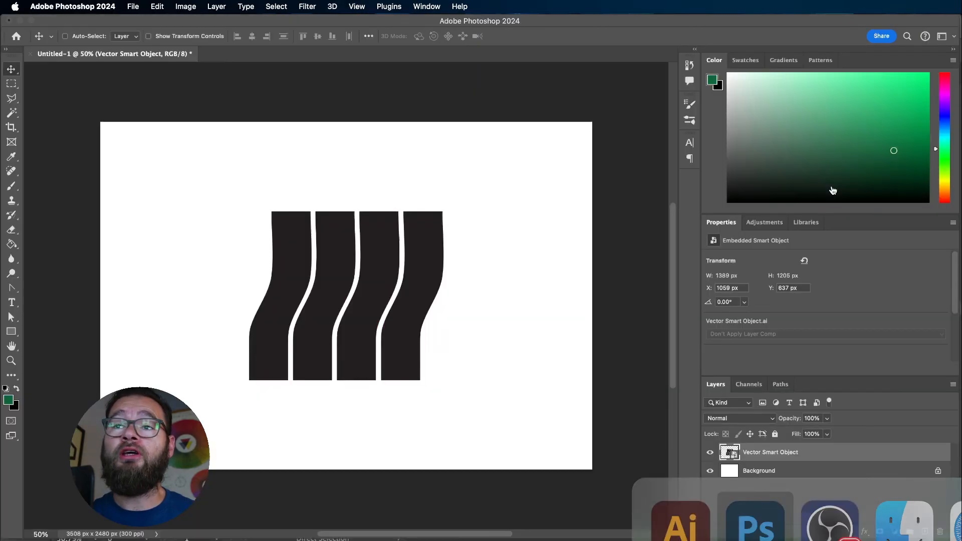
pyautogui.click(831, 185)
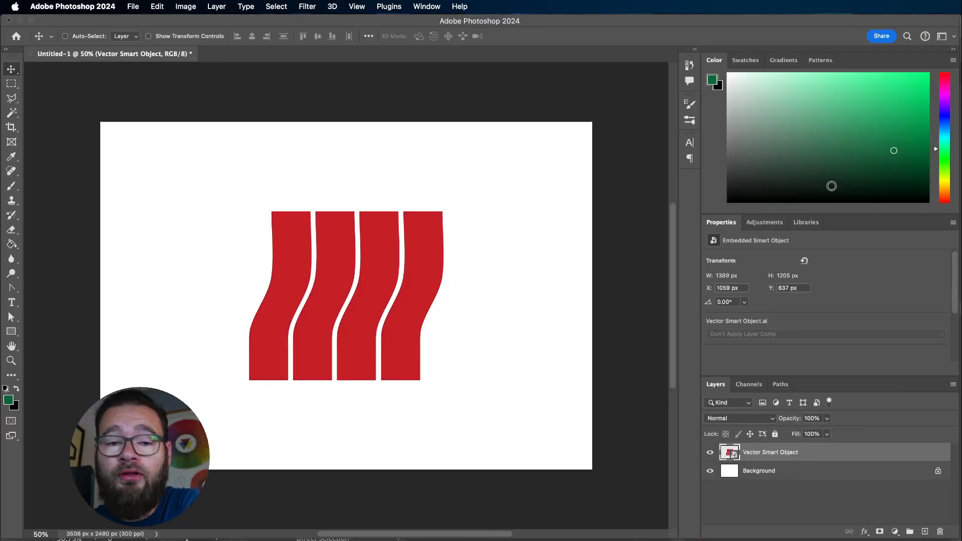